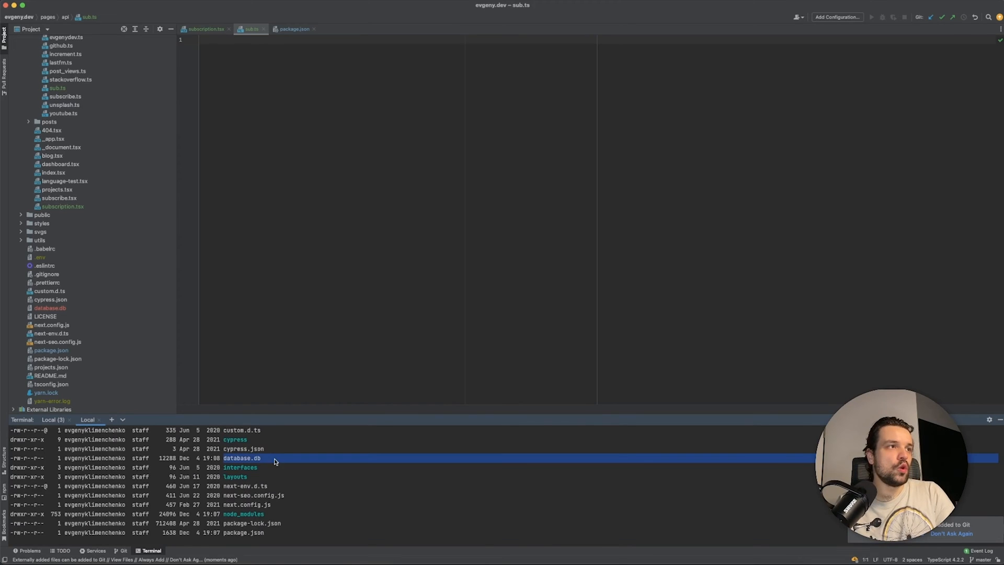
mouse_move(54, 312)
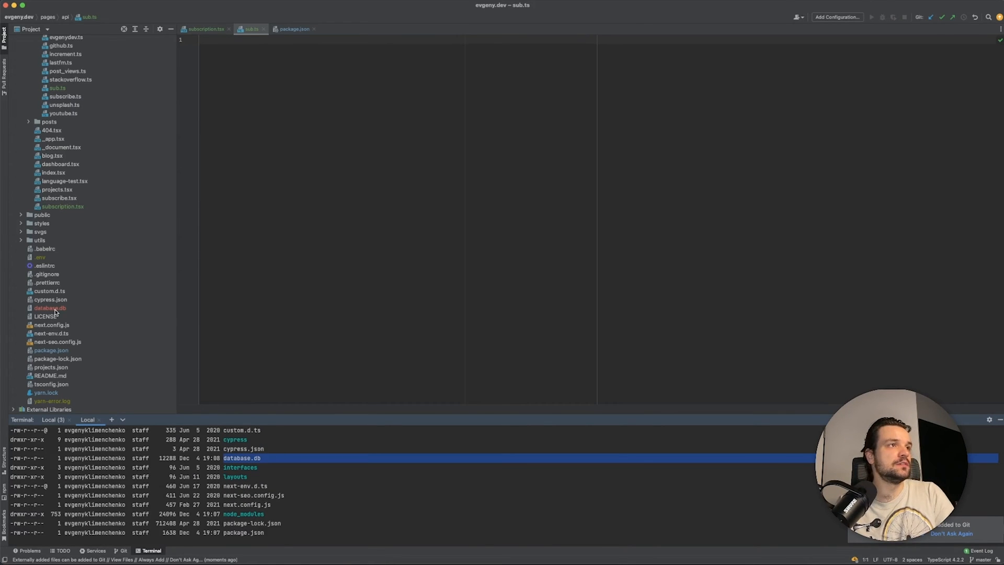
Select database.db in the project tree, matching the entry shown in the terminal ls output
click(49, 307)
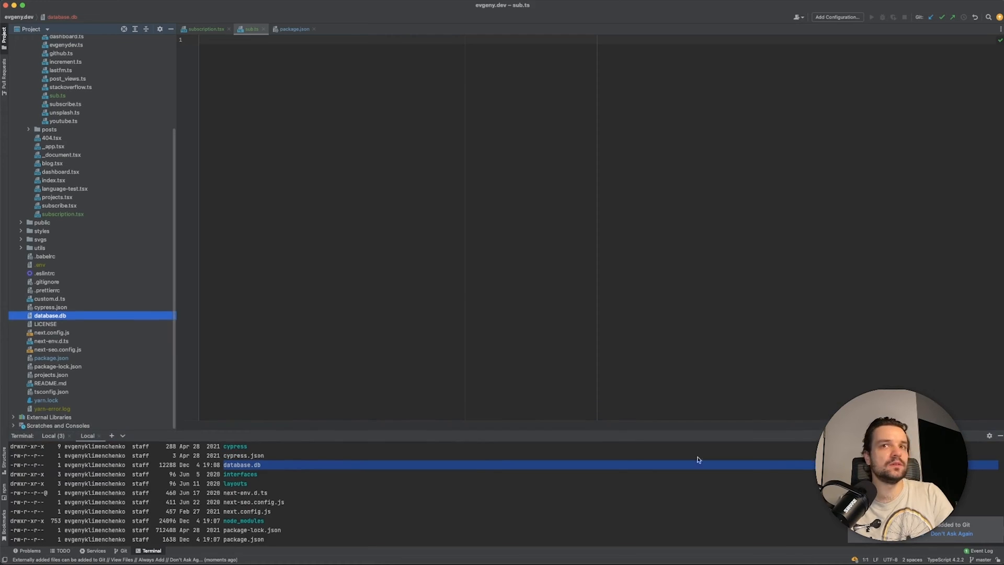